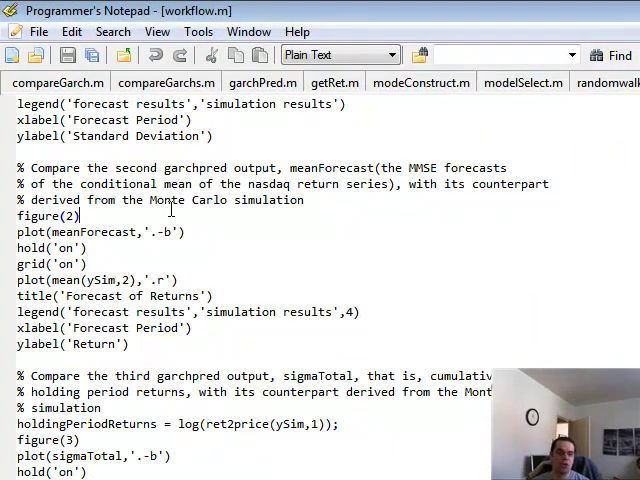
# Flip through the getRet, modelConstruct, garchPred and randomwalk script tabs in turn.
pyautogui.click(252, 80)
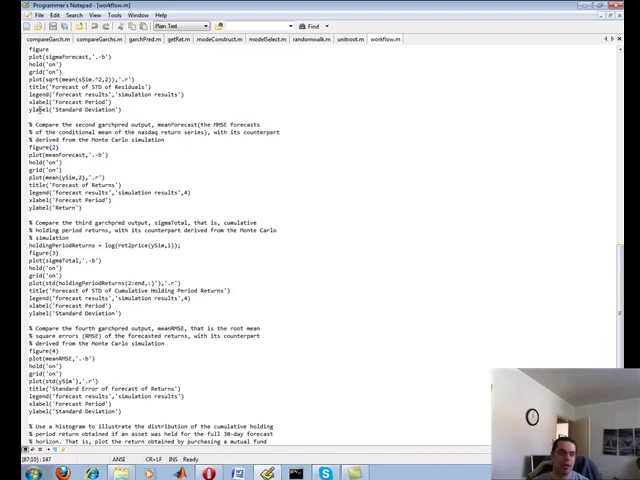
pyautogui.click(166, 40)
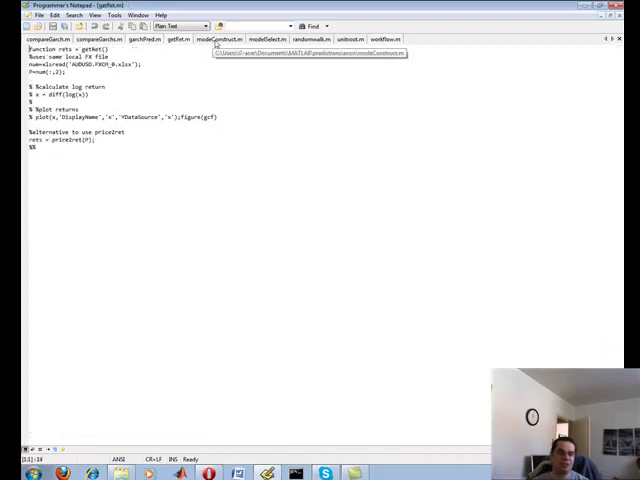
pyautogui.click(218, 38)
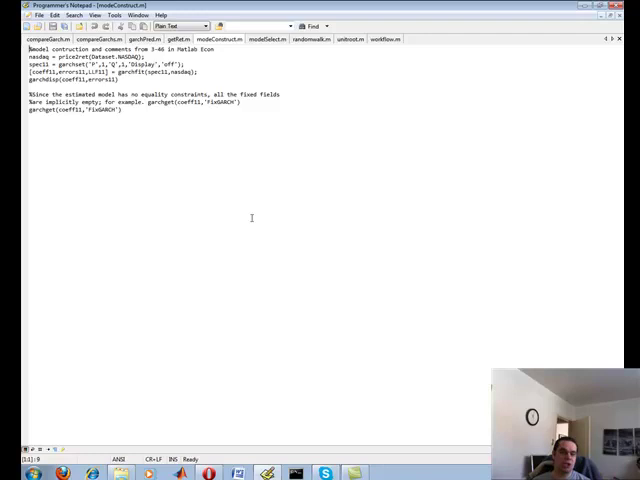
pyautogui.moveTo(354, 112)
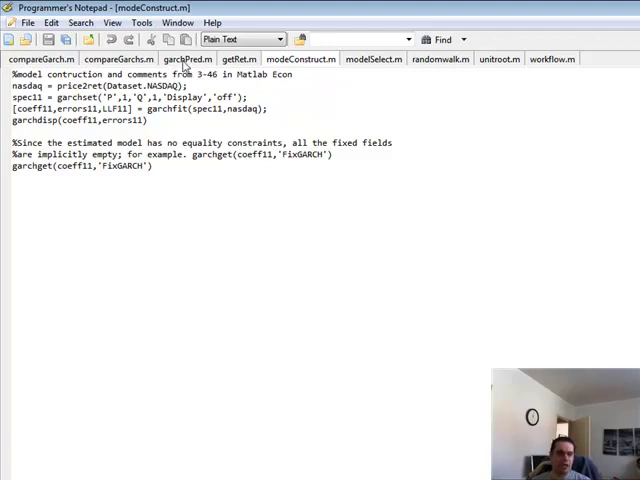
pyautogui.click(186, 58)
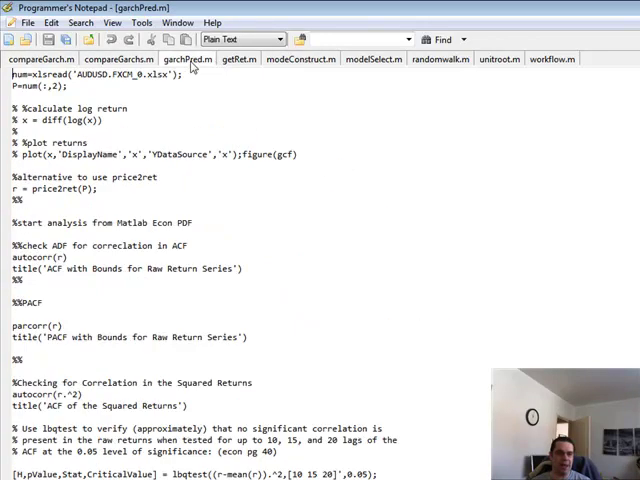
pyautogui.click(438, 58)
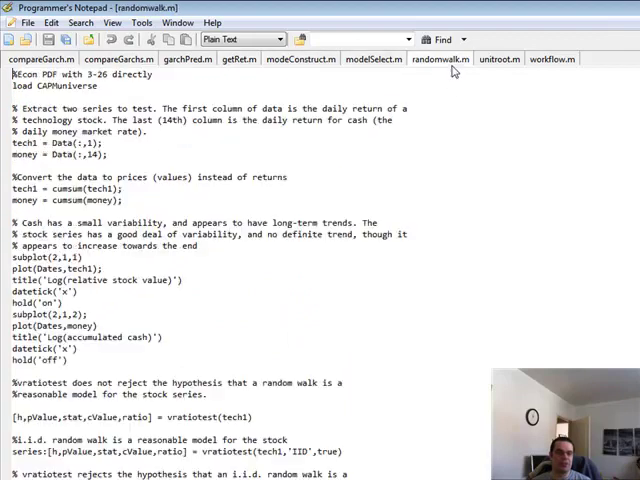
# Visit the workflow and randomwalk scripts, then settle on getRet.m with its FX return calculation.
pyautogui.click(552, 58)
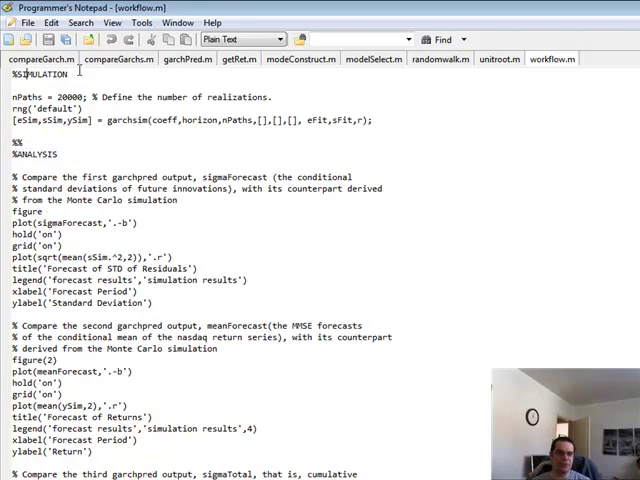
pyautogui.click(238, 58)
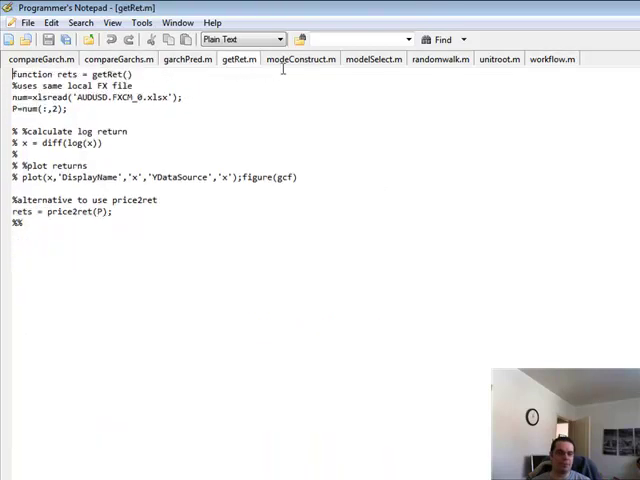
pyautogui.click(440, 58)
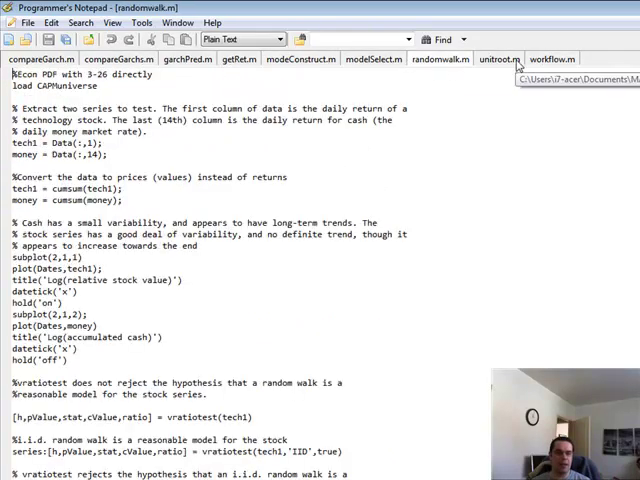
pyautogui.click(42, 58)
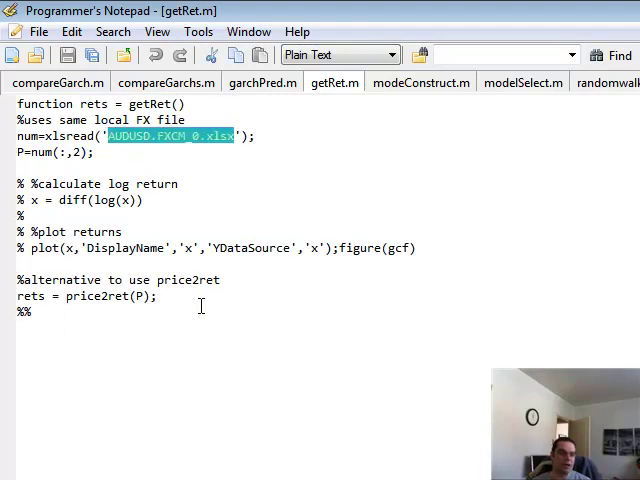
pyautogui.moveTo(156, 352)
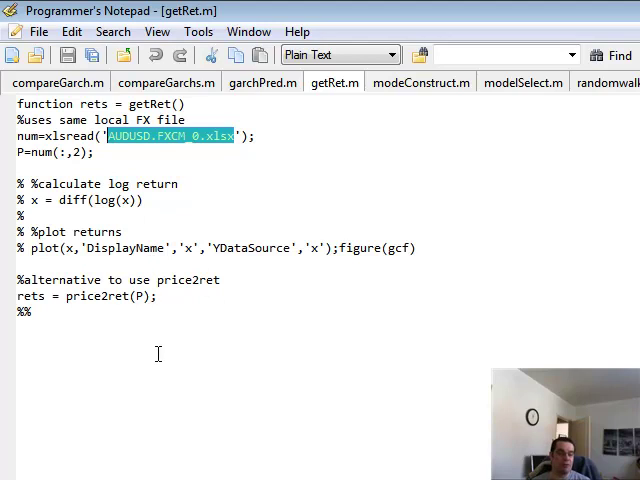
# Select all of getRet.m to review it, then move to the compareGarch.m script.
pyautogui.click(232, 136)
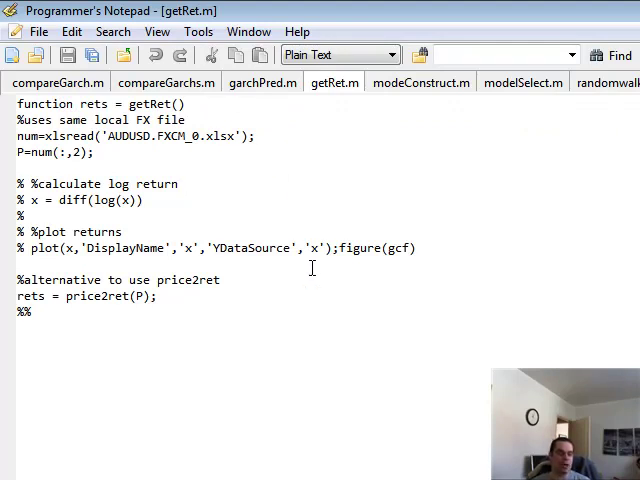
pyautogui.press('ctrl+a')
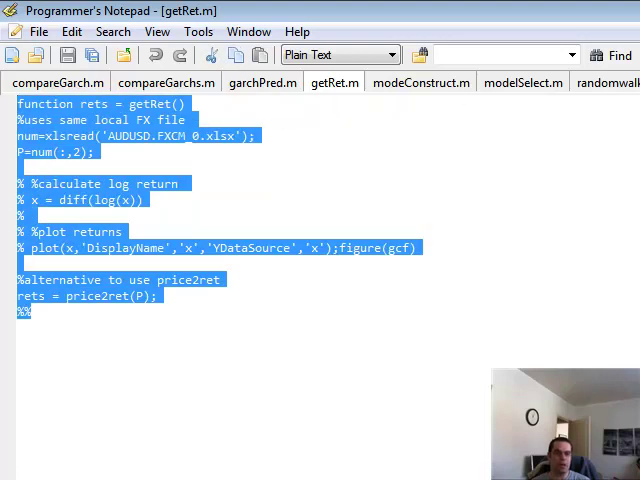
pyautogui.click(262, 82)
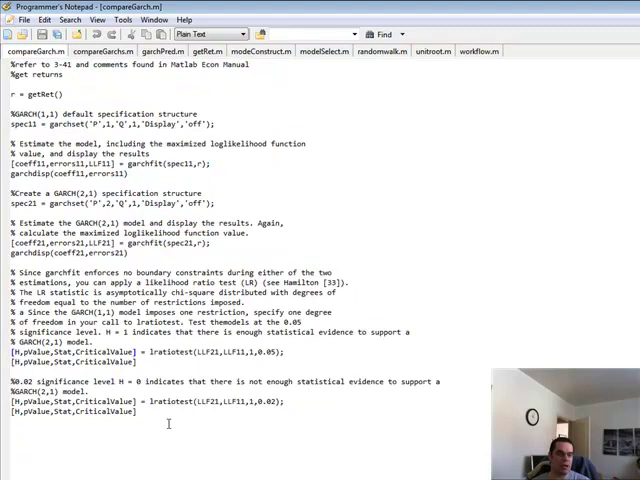
# Select all of compareGarch.m, step through compareGarchs.m and reach garchPred.m.
pyautogui.press('ctrl+a')
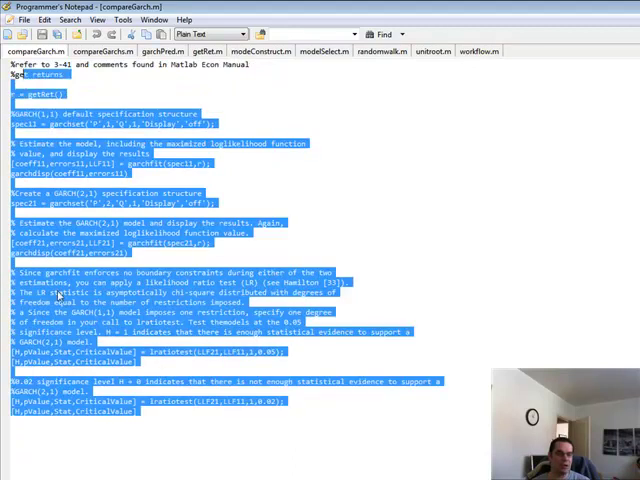
pyautogui.click(160, 90)
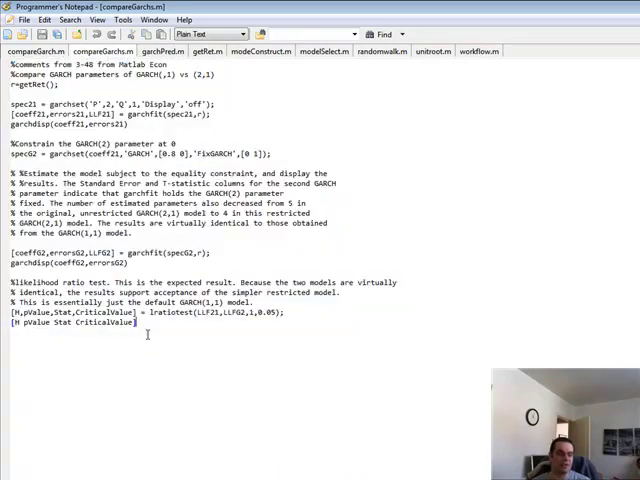
pyautogui.press('ctrl+a')
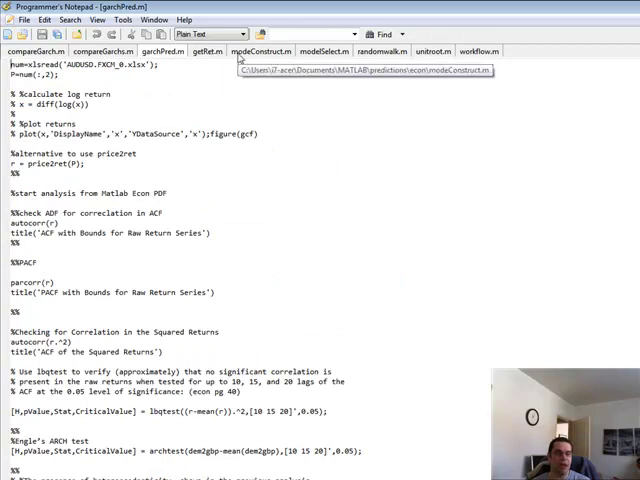
pyautogui.scroll(-3)
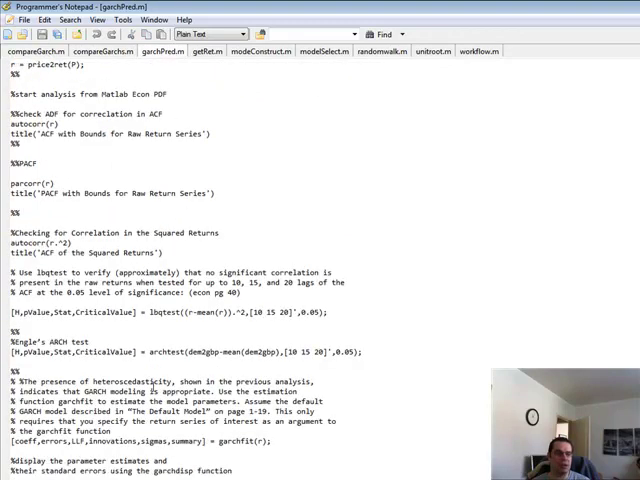
pyautogui.scroll(-3)
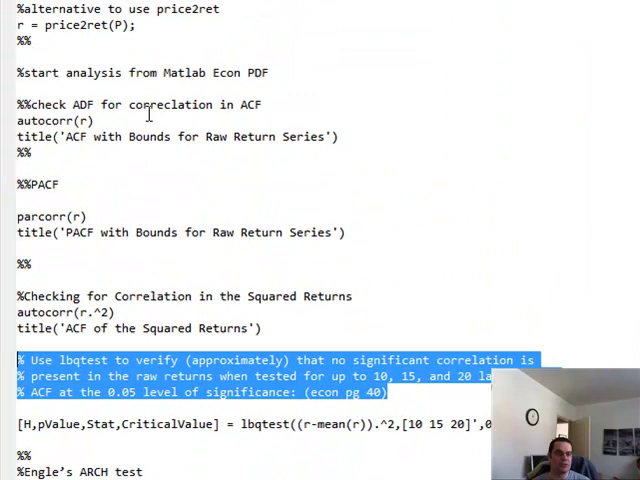
pyautogui.scroll(-3)
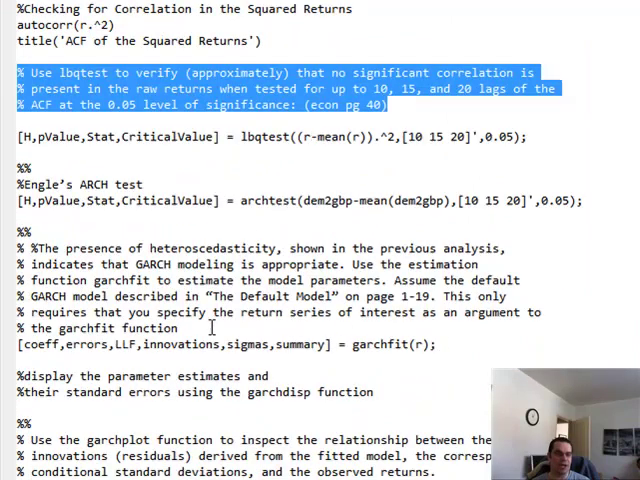
pyautogui.scroll(-3)
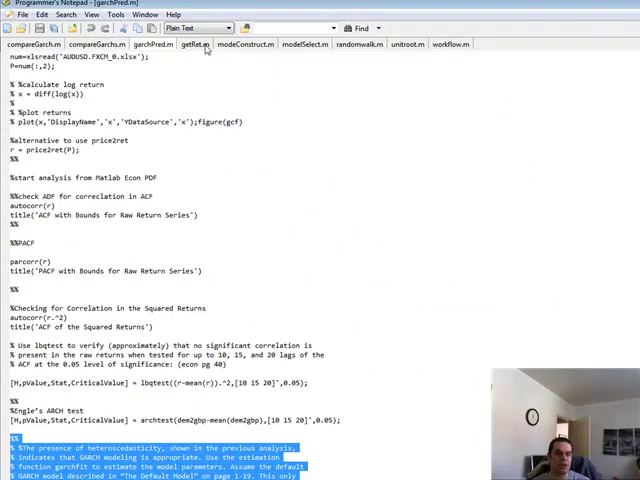
pyautogui.moveTo(246, 44)
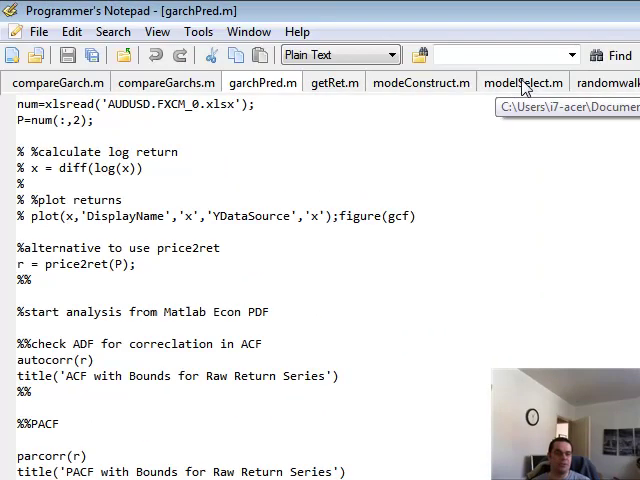
# View unitroot.m, then show randomwalk.m, selecting all its code and clearing the selection.
pyautogui.click(522, 82)
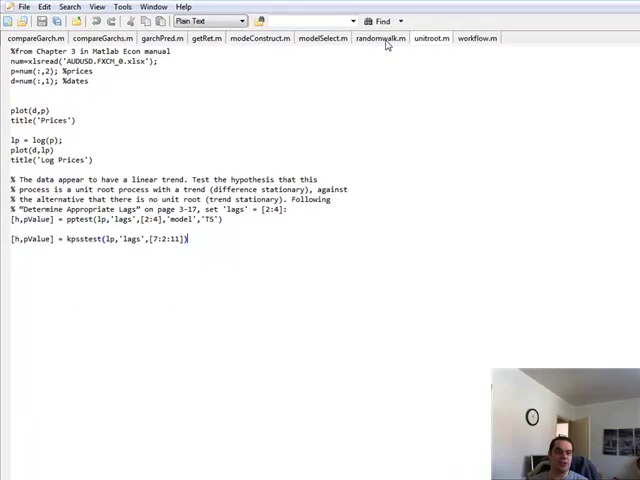
pyautogui.click(380, 38)
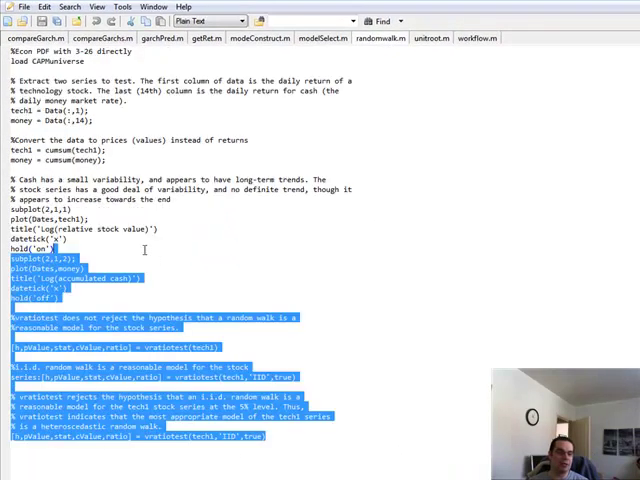
pyautogui.press('ctrl+a')
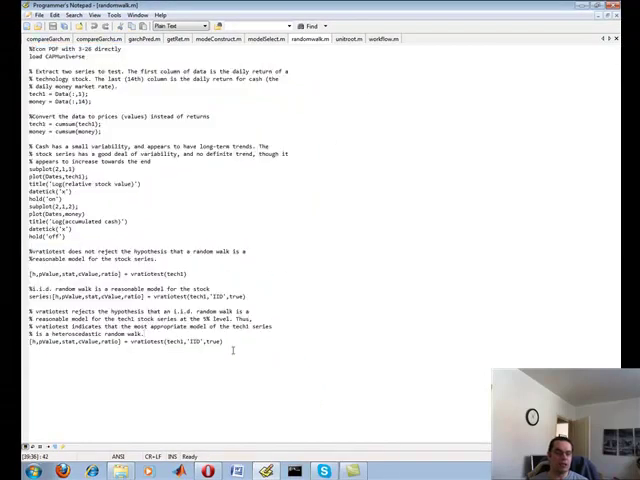
pyautogui.press('ctrl+a')
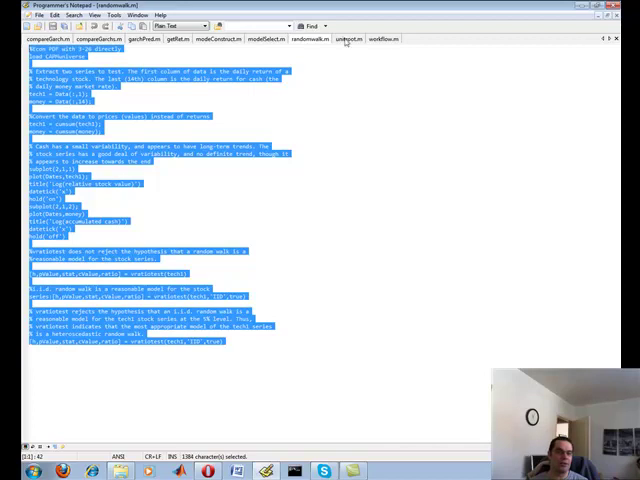
pyautogui.click(378, 40)
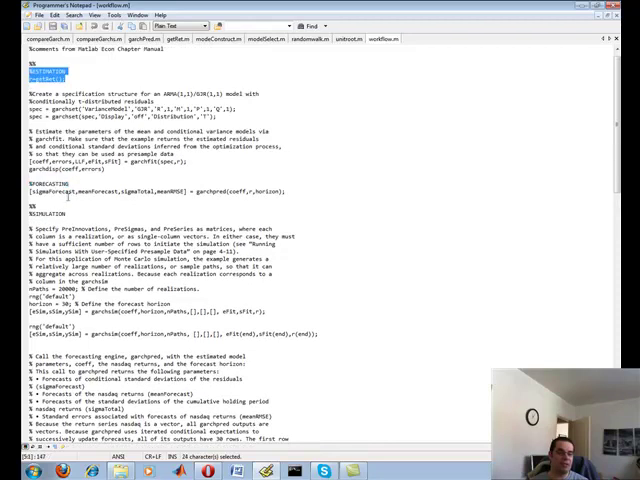
# Scroll down workflow.m through the GARCH simulation and forecasting code.
pyautogui.scroll(-3)
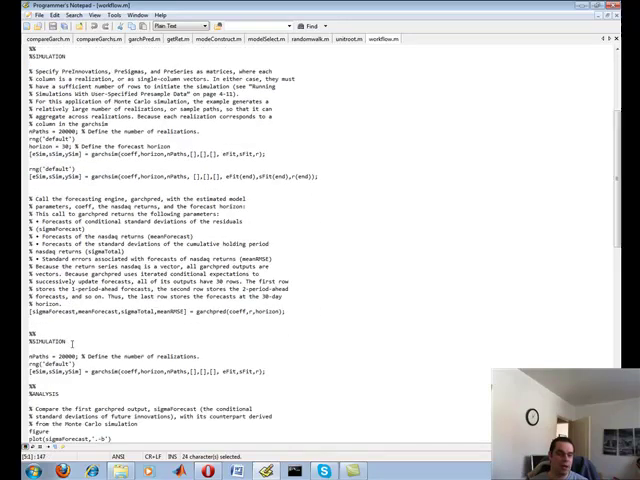
pyautogui.scroll(-3)
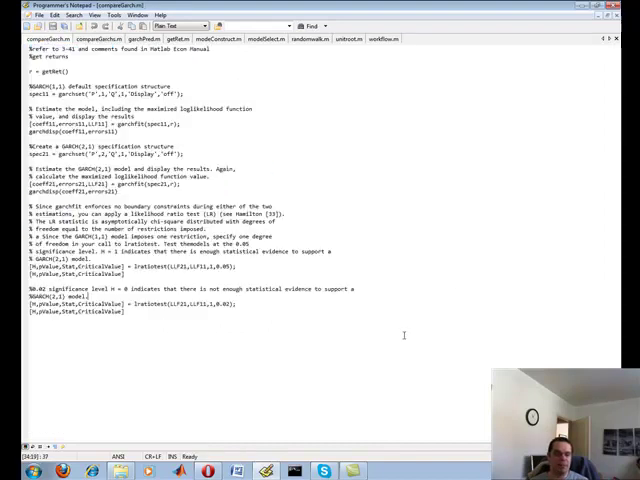
# Select all of the compareGarch.m likelihood-ratio comparison script.
pyautogui.press('ctrl+a')
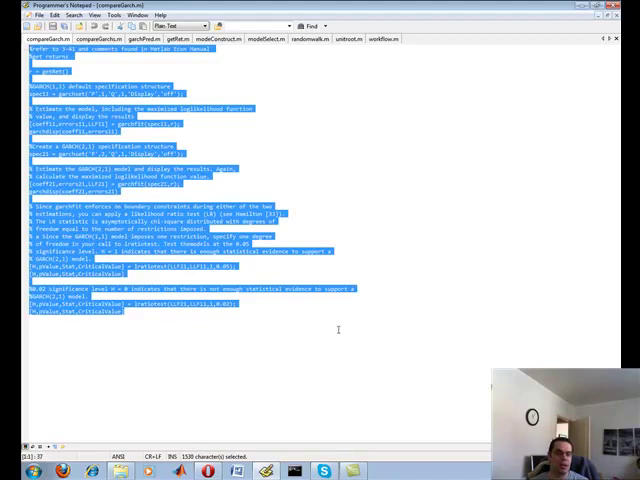
pyautogui.click(340, 330)
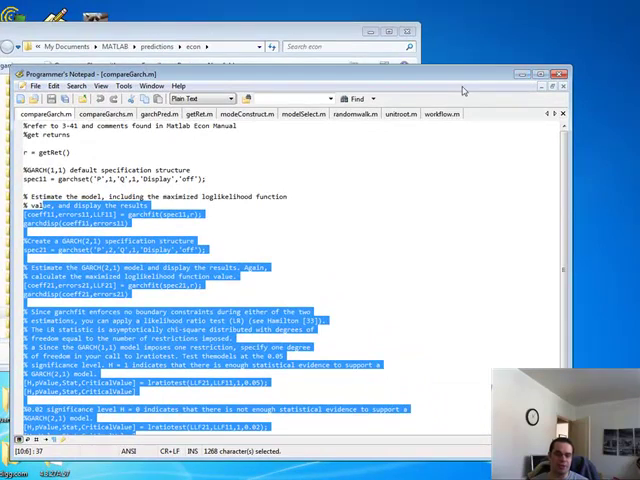
pyautogui.moveTo(384, 322)
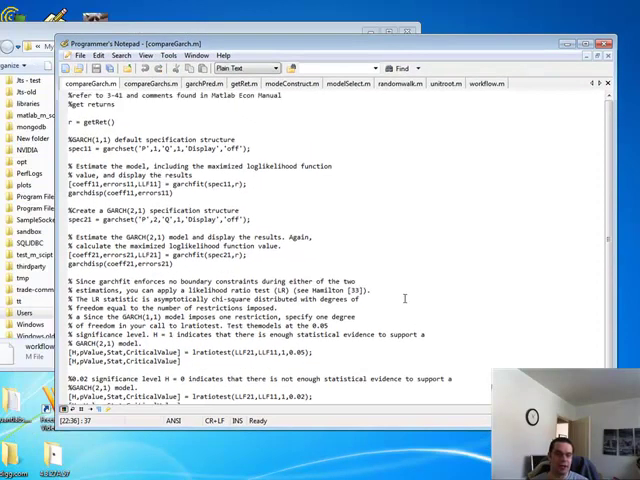
# Select all of compareGarch.m again in the restored-down editor window.
pyautogui.press('ctrl+a')
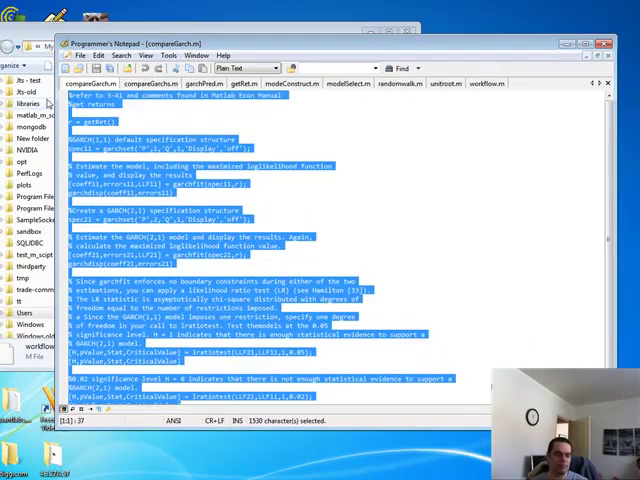
pyautogui.moveTo(404, 256)
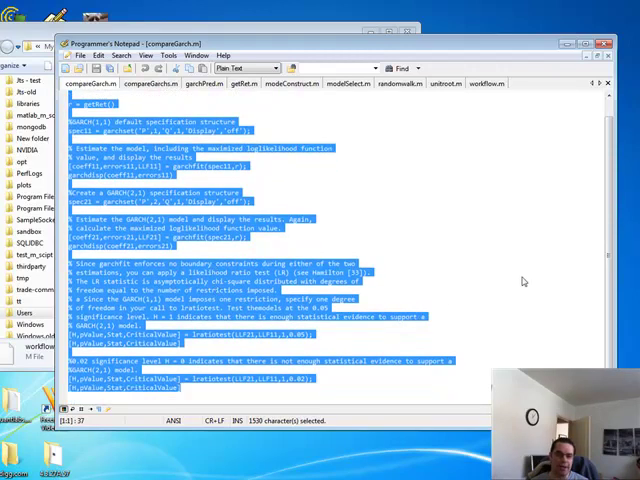
pyautogui.moveTo(514, 320)
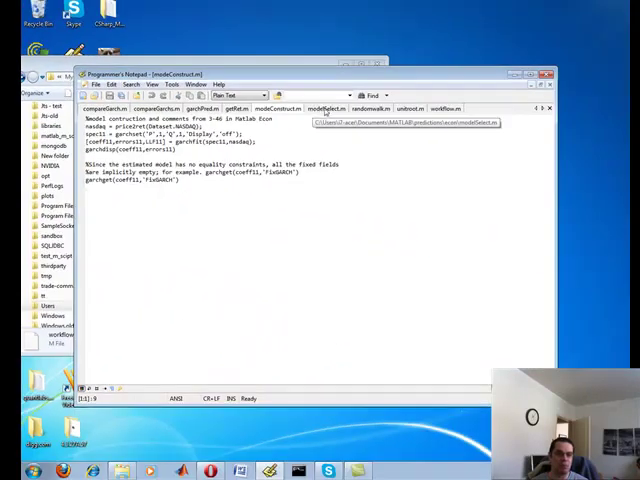
# Show workflow.m and scroll to its forecast plots and simulated-return histograms.
pyautogui.click(446, 108)
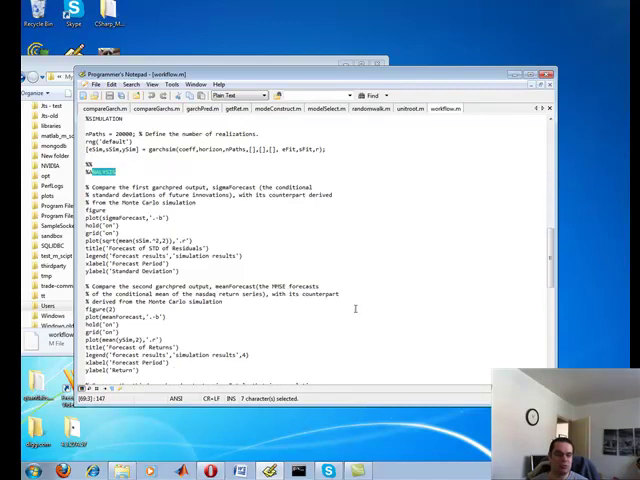
pyautogui.scroll(-3)
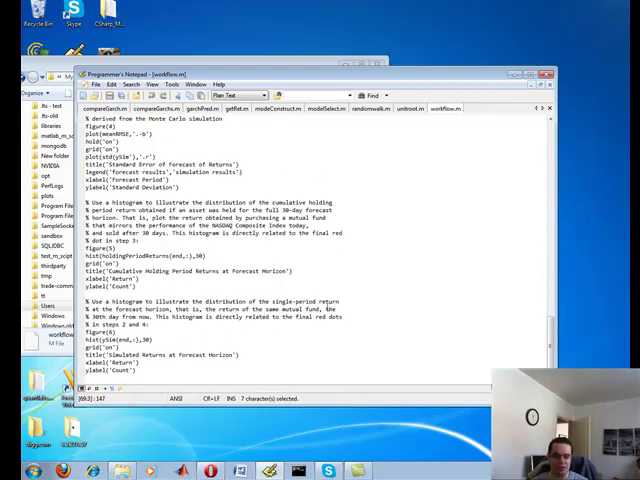